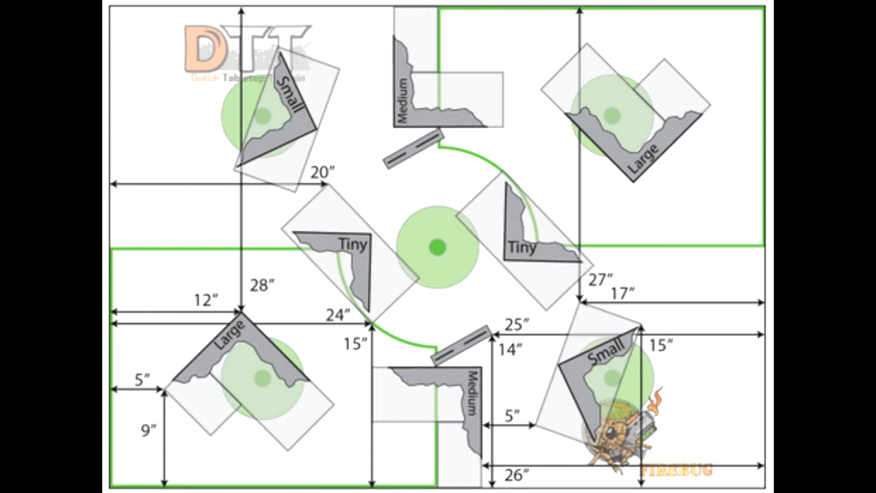
# Step: Mark the bottom-left Large ruin in red with a dashed sightline running to the centre circle
pyautogui.moveTo(472, 257); pyautogui.dragTo(294, 417)
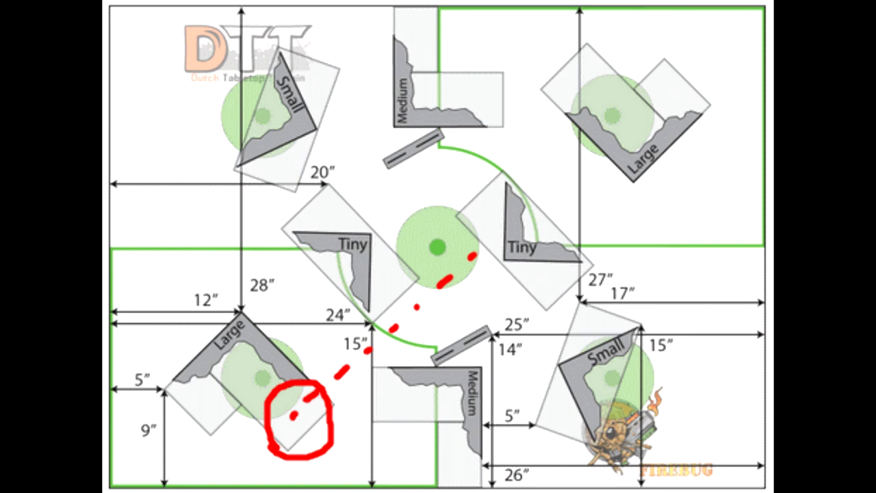